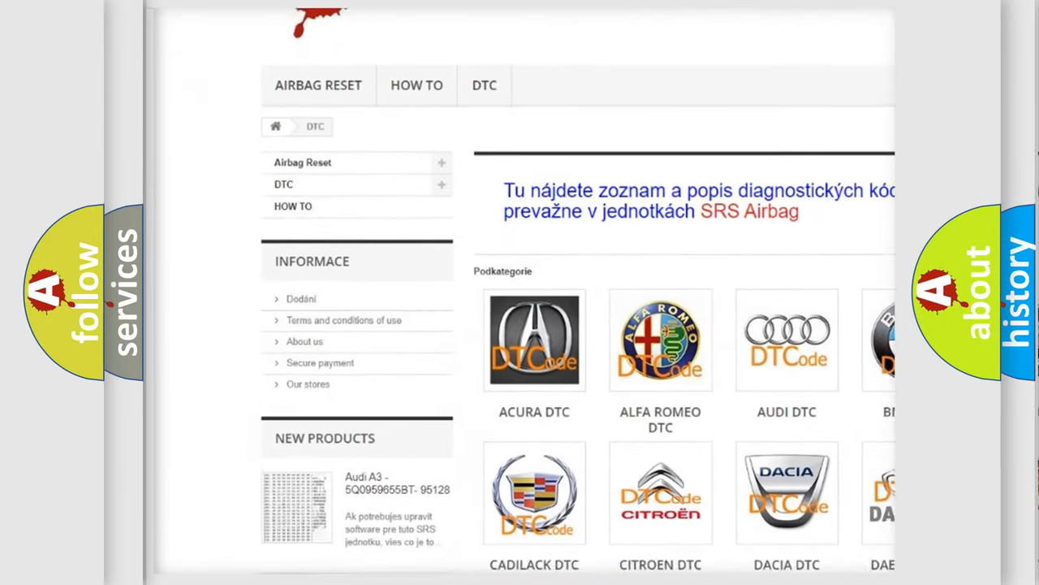
scroll("down", 3)
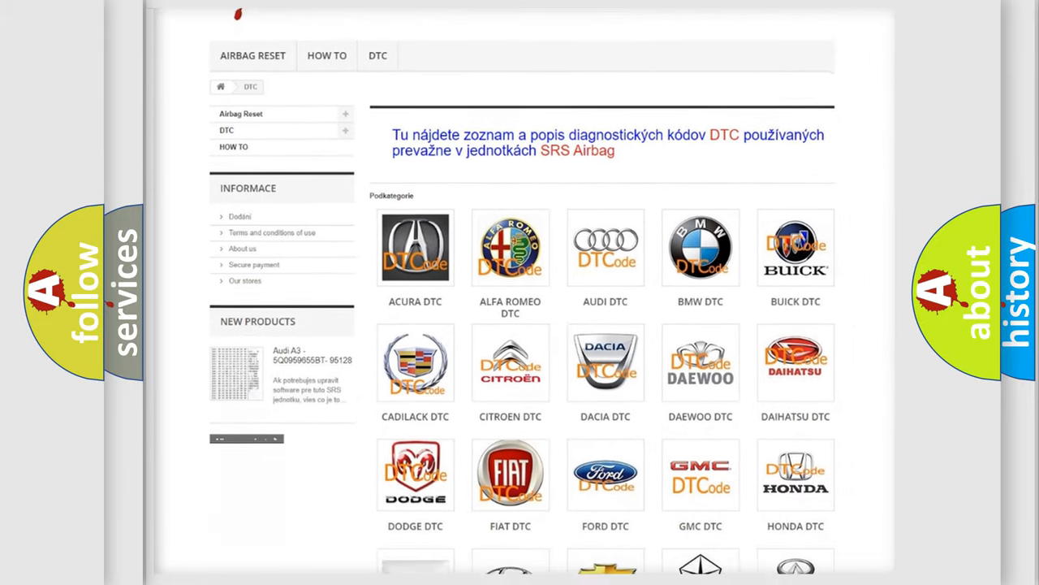
scroll("down", 3)
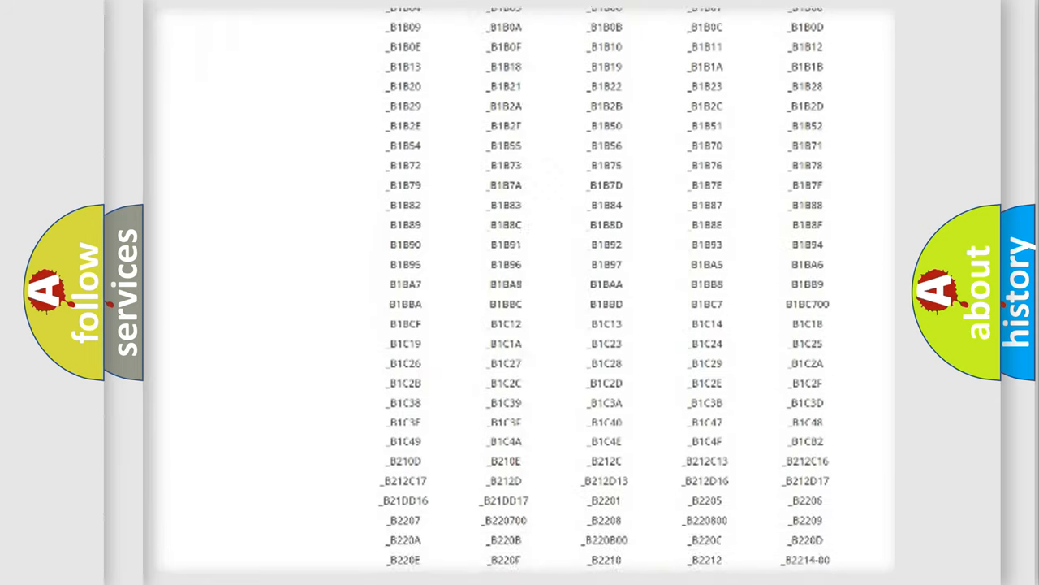
scroll("down", 3)
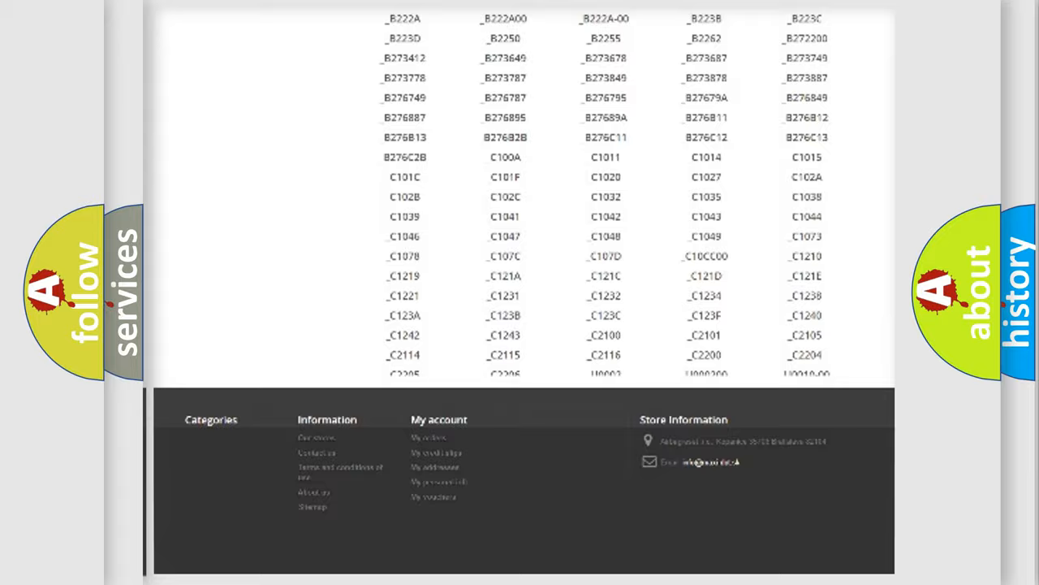